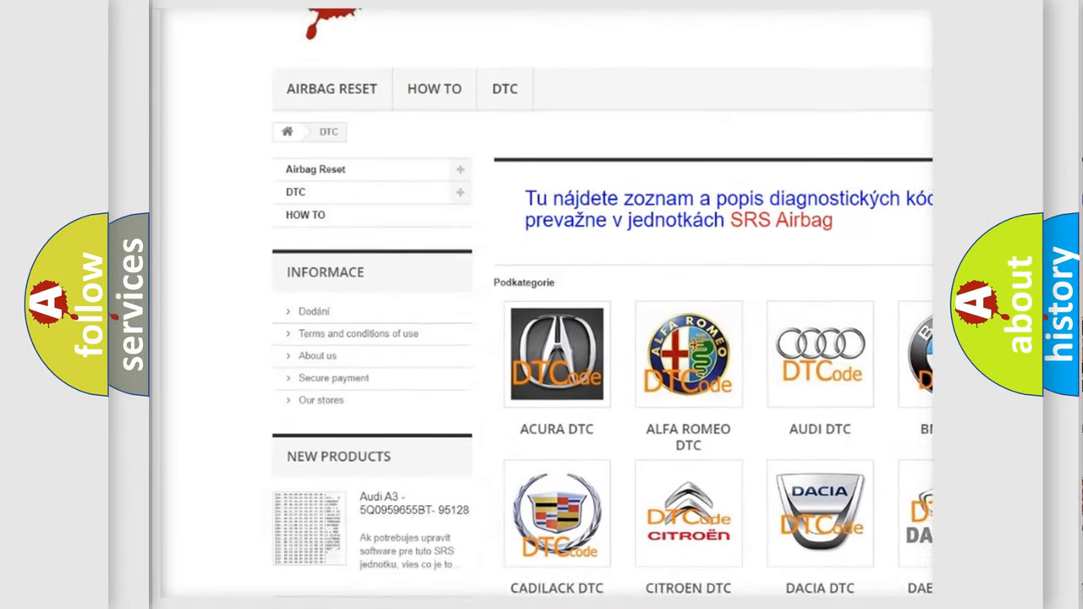
{"action": "scroll", "scroll_direction": "down", "scroll_amount": 3}
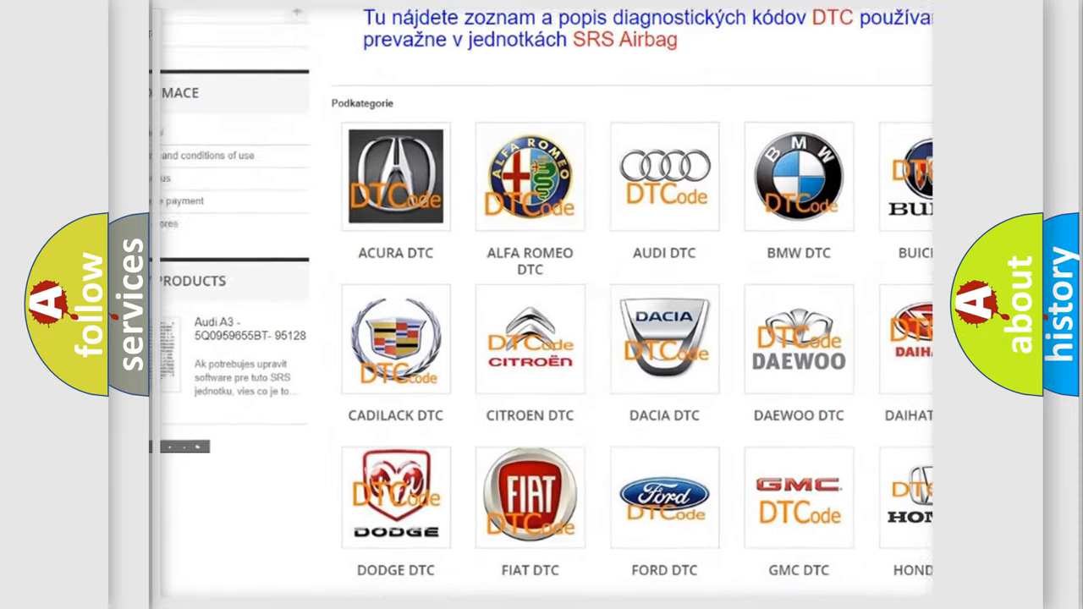
{"action": "scroll", "scroll_direction": "down", "scroll_amount": 3}
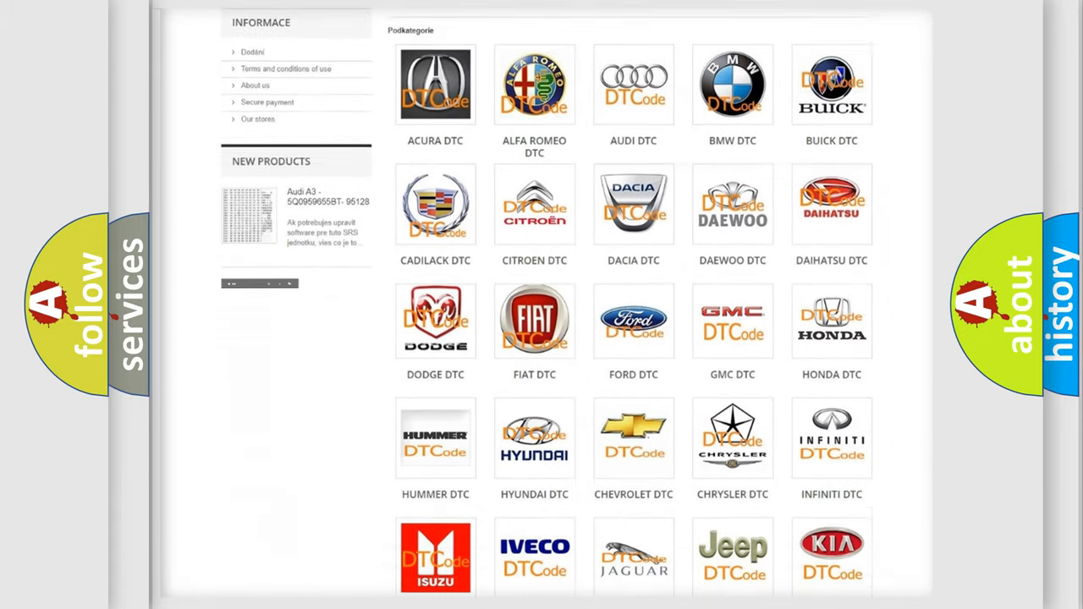
{"action": "scroll", "scroll_direction": "down", "scroll_amount": 3}
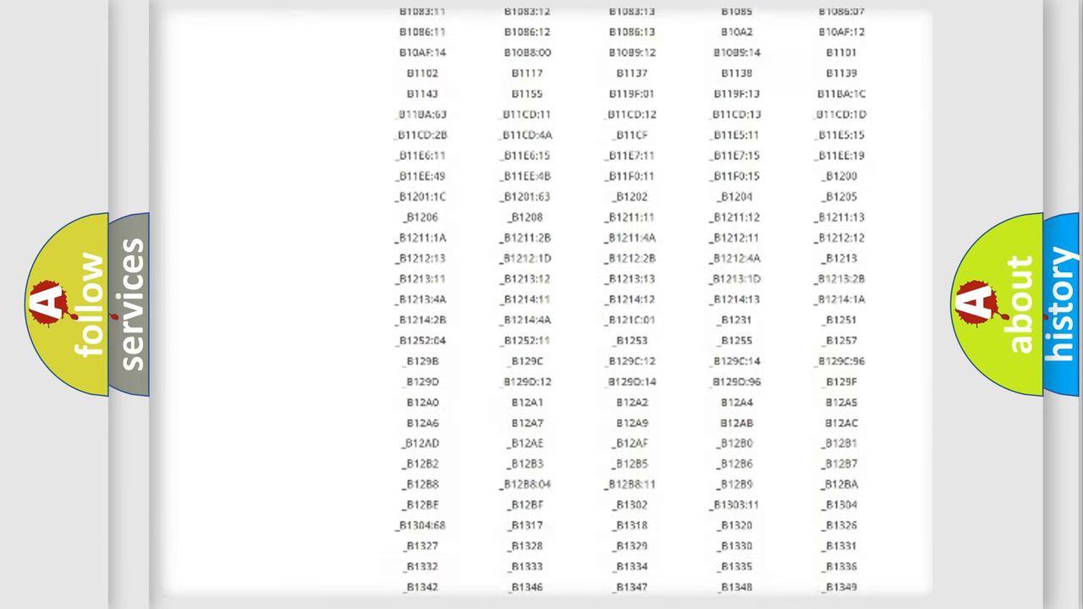
{"action": "scroll", "scroll_direction": "down", "scroll_amount": 3}
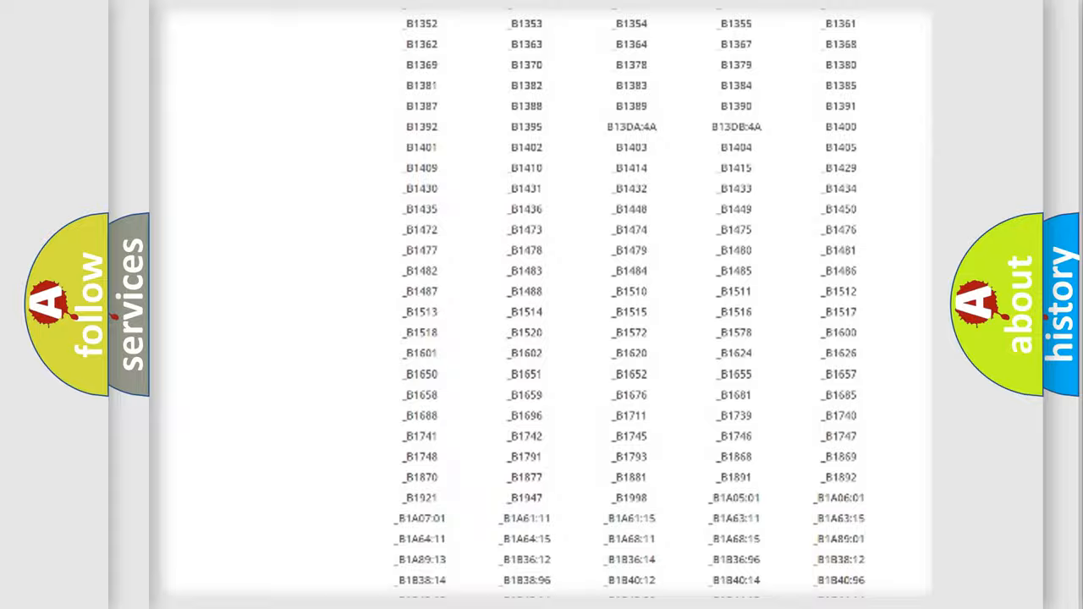